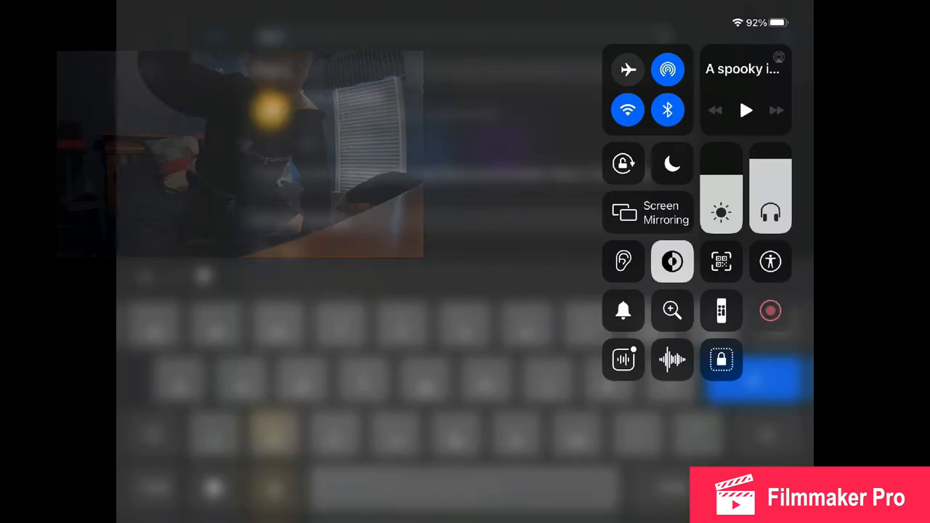
Dismiss the settings overlay and search Safari for 'oscar photo' via the suggestion.
{"action": "left_click", "coordinate": [770, 311]}
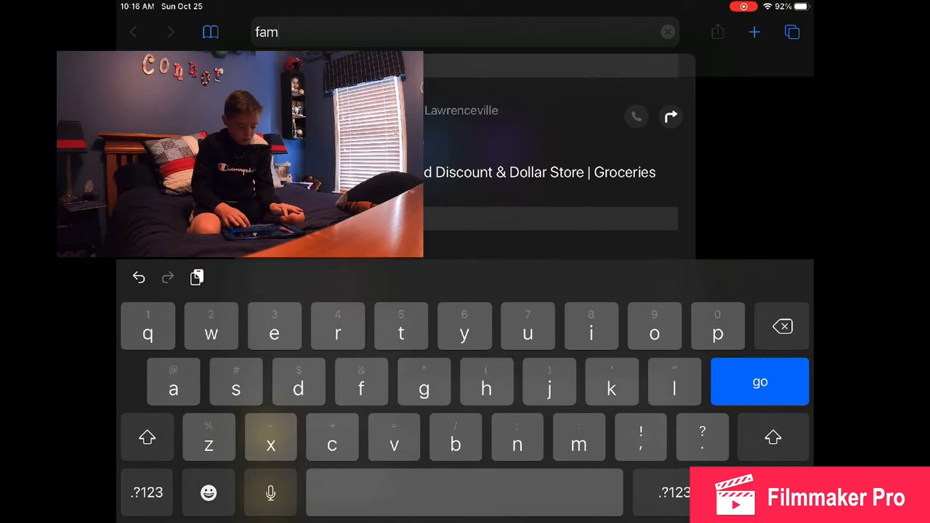
{"action": "left_click", "coordinate": [667, 32]}
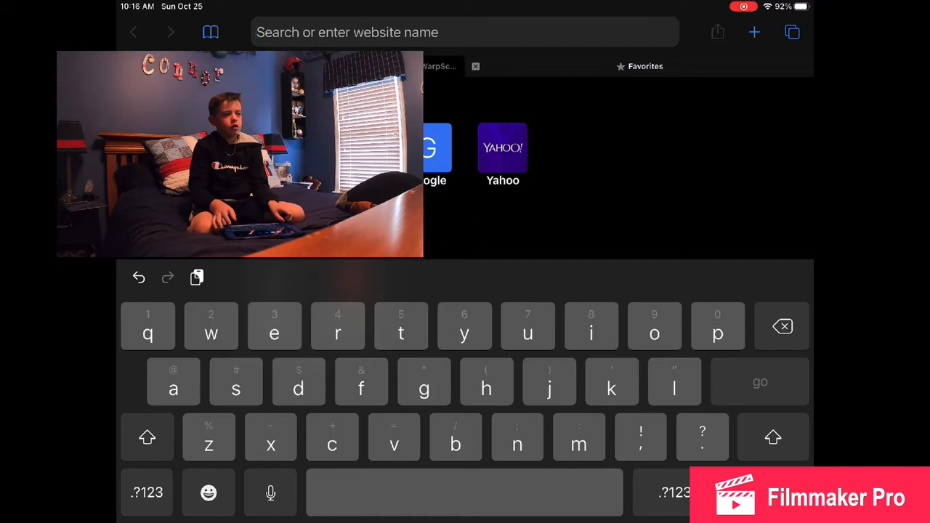
{"action": "type", "text": "osc"}
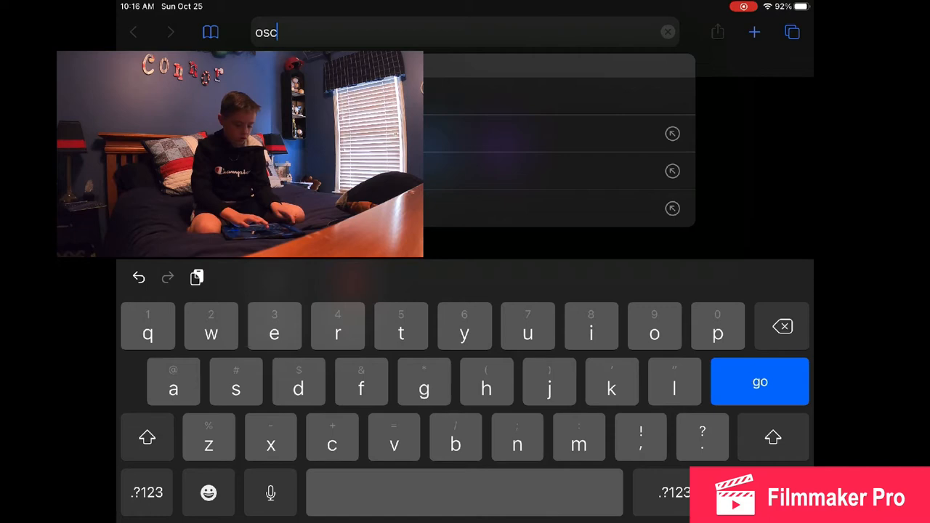
{"action": "type", "text": "ar"}
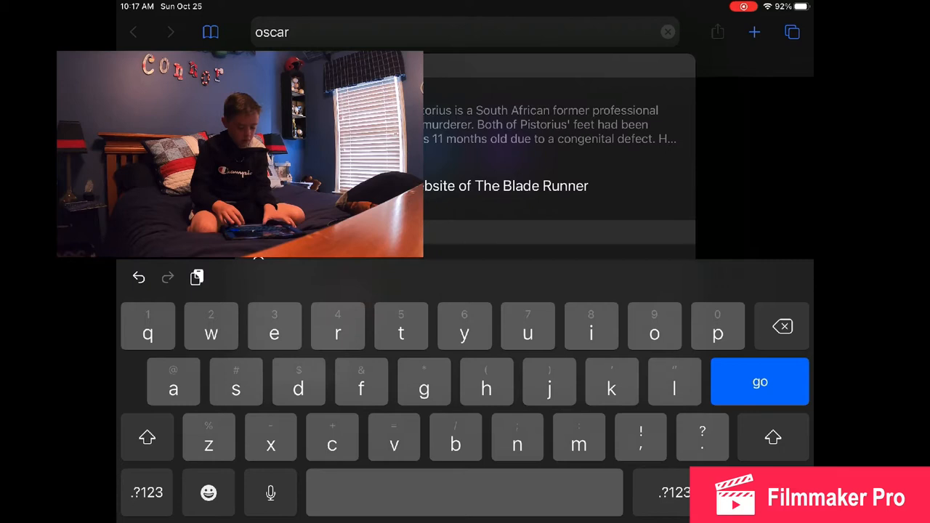
{"action": "type", "text": "h"}
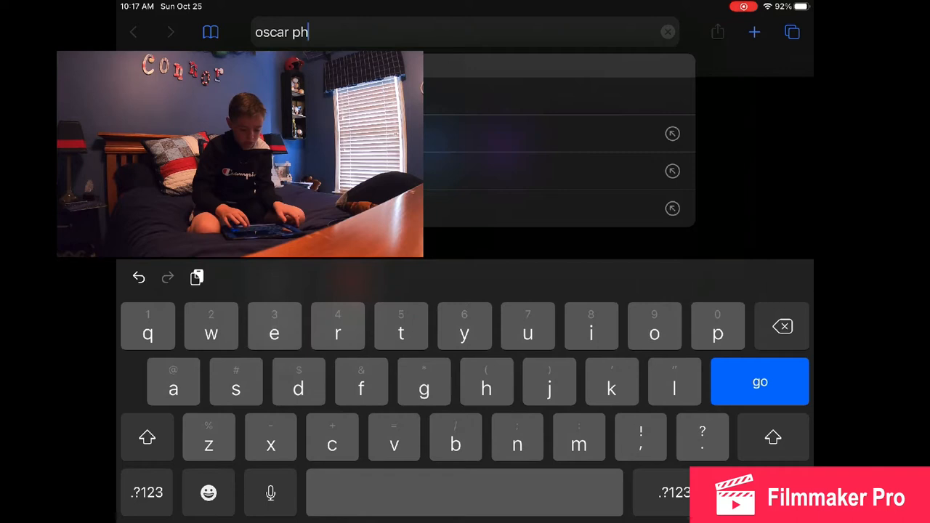
{"action": "left_click", "coordinate": [759, 381]}
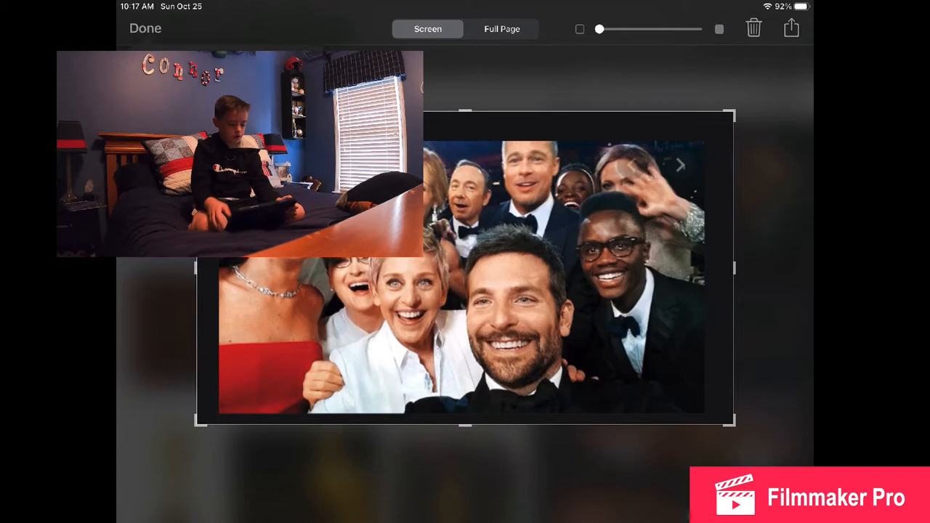
Keep the cropped screenshot of the Oscars group selfie.
{"action": "left_click", "coordinate": [145, 29]}
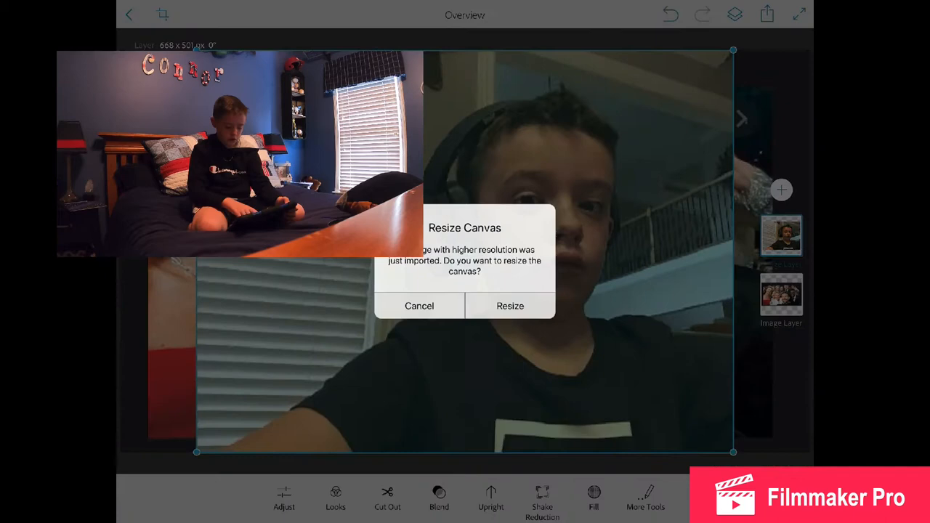
Keep the original canvas size and start cutting out the boy's face for the selfie.
{"action": "left_click", "coordinate": [419, 305]}
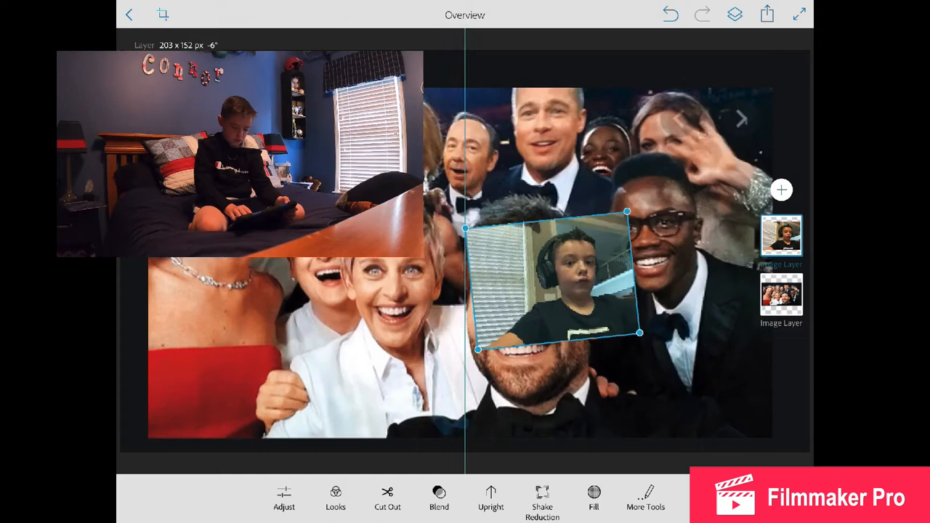
{"action": "left_click", "coordinate": [386, 497]}
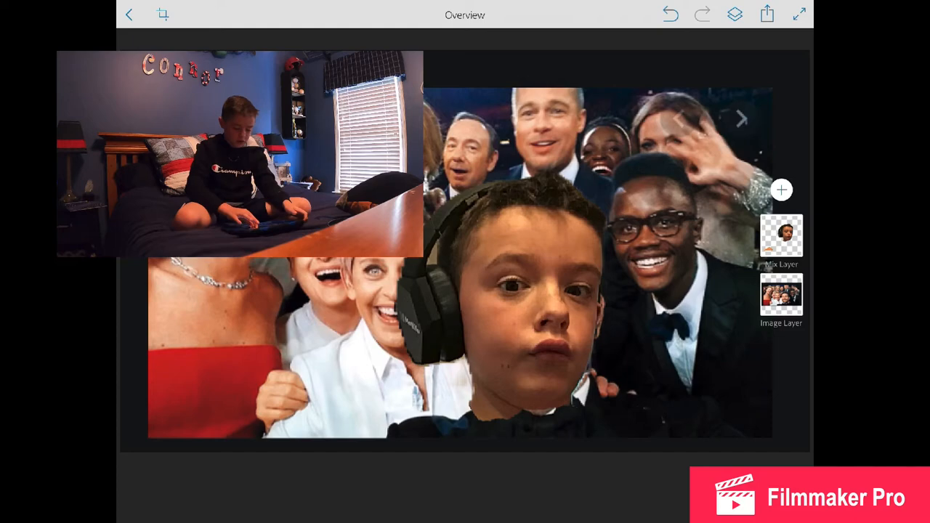
Return to Safari, look up Ellen DeGeneres from the selfie, then start a blank search.
{"action": "left_click", "coordinate": [781, 293]}
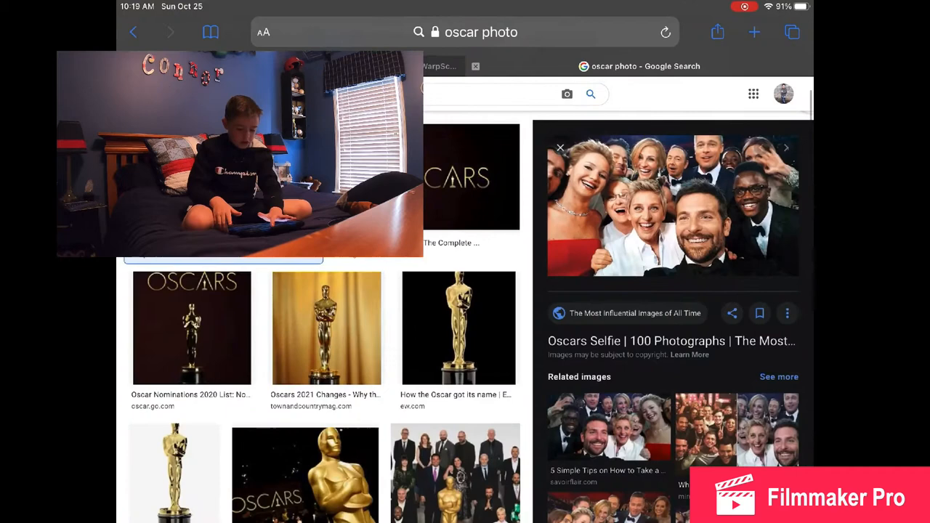
{"action": "left_click", "coordinate": [465, 32]}
{"action": "type", "text": "Ellen DeGeneres"}
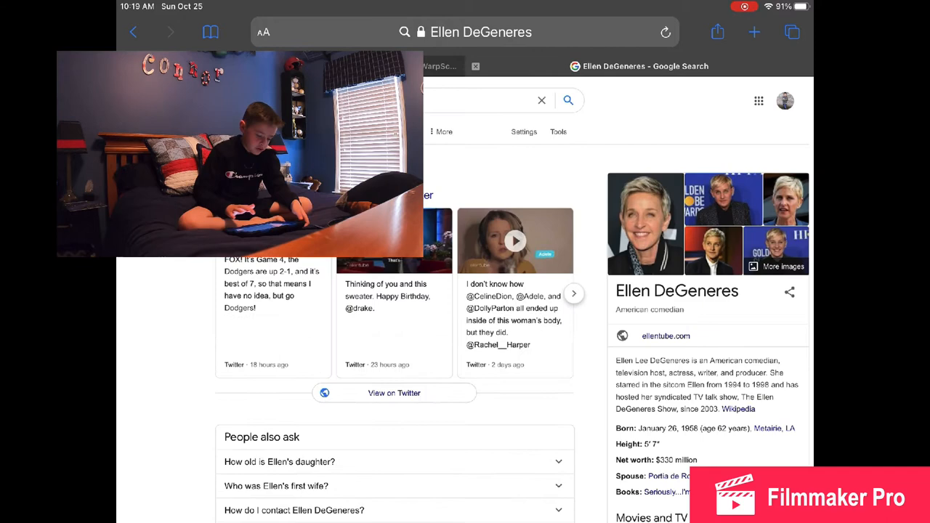
{"action": "left_click", "coordinate": [465, 32]}
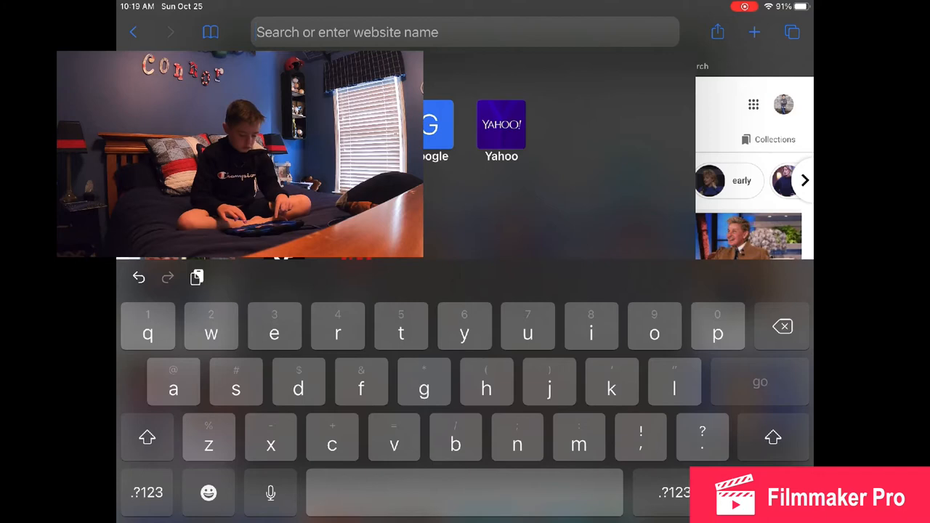
Search for 'mlb' and pick the Major League Baseball suggestion.
{"action": "type", "text": "mlb"}
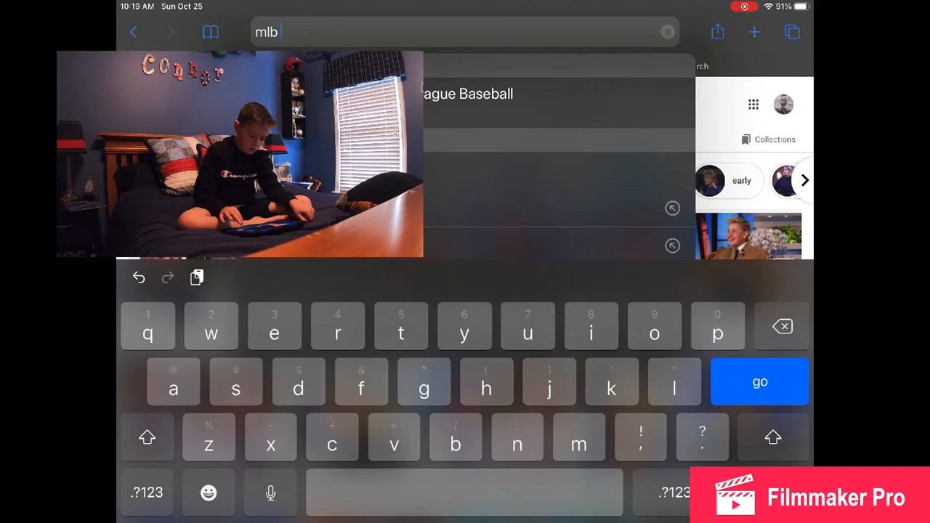
{"action": "left_click", "coordinate": [759, 381]}
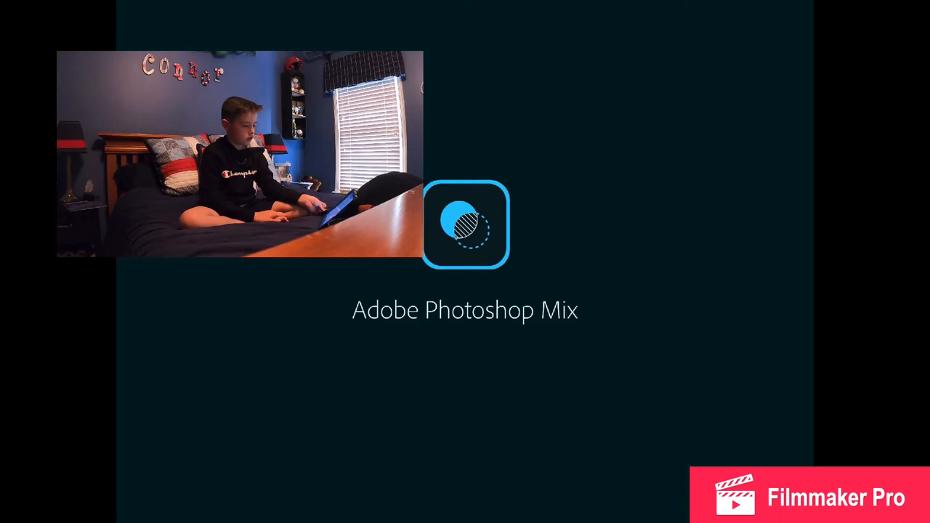
Build the new trophy composite with the cut-out and exit to the home screen.
{"action": "left_click", "coordinate": [465, 224]}
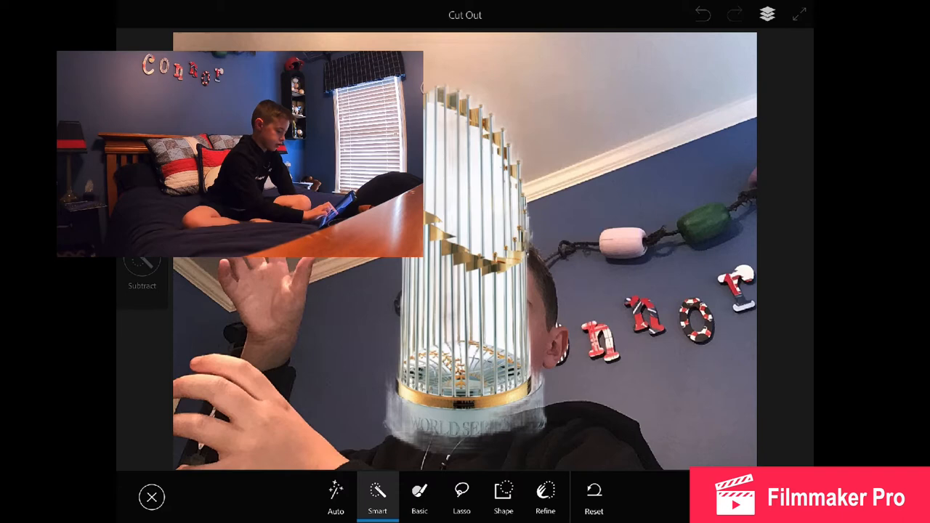
{"action": "left_click", "coordinate": [151, 497]}
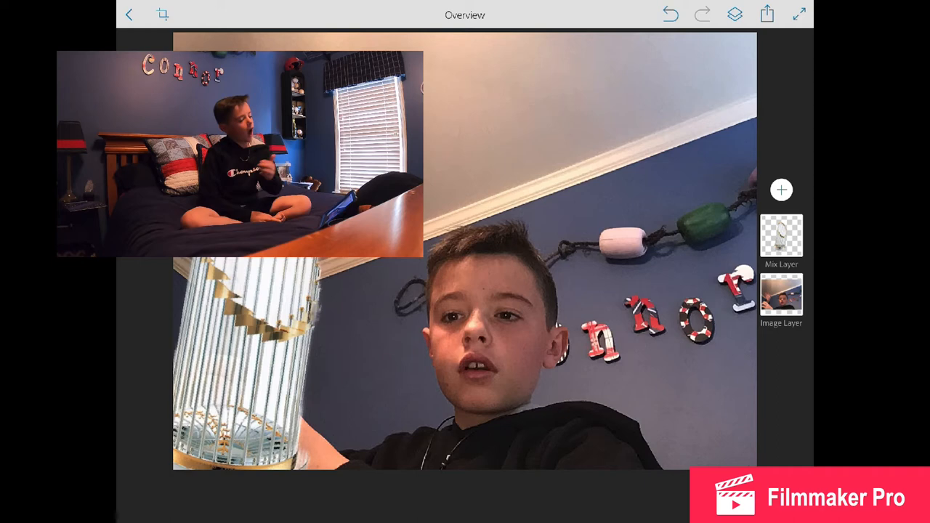
{"action": "left_click", "coordinate": [767, 14]}
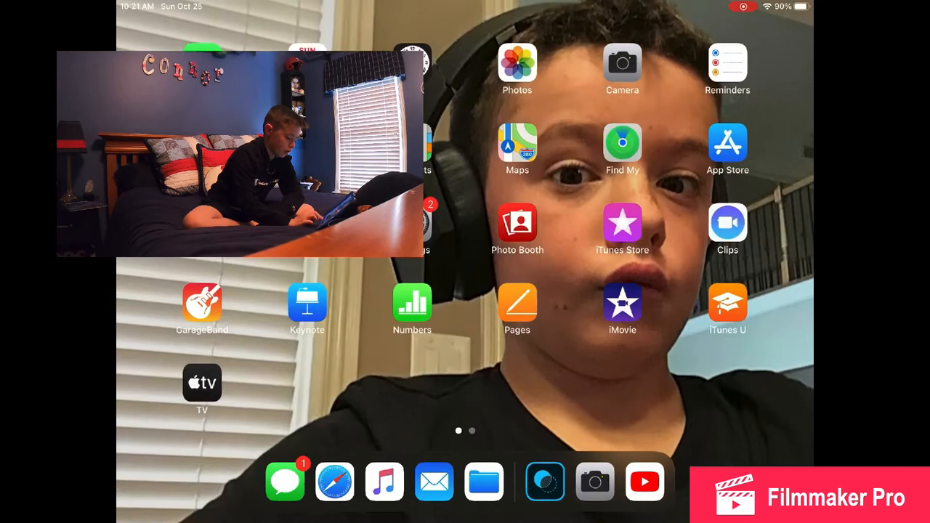
Search Safari for 'group of people' and reopen the query for editing.
{"action": "left_click", "coordinate": [334, 481]}
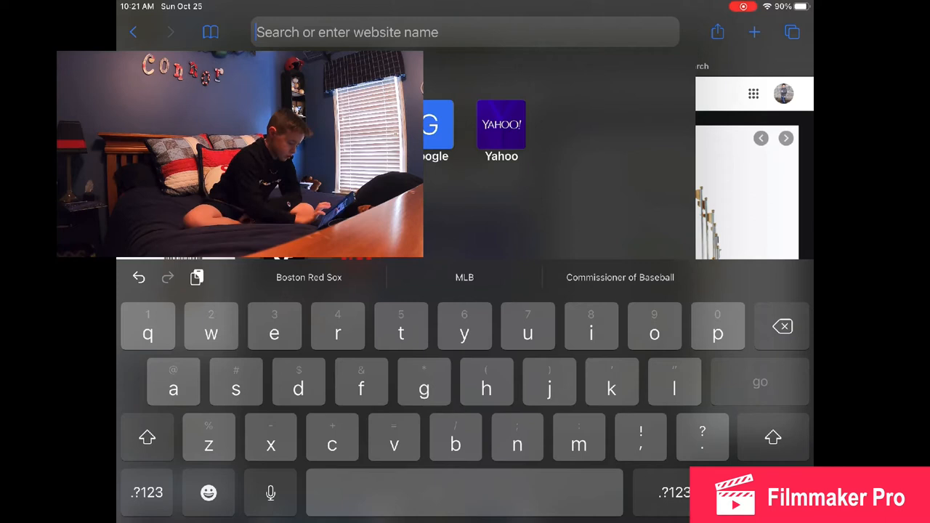
{"action": "type", "text": "grop"}
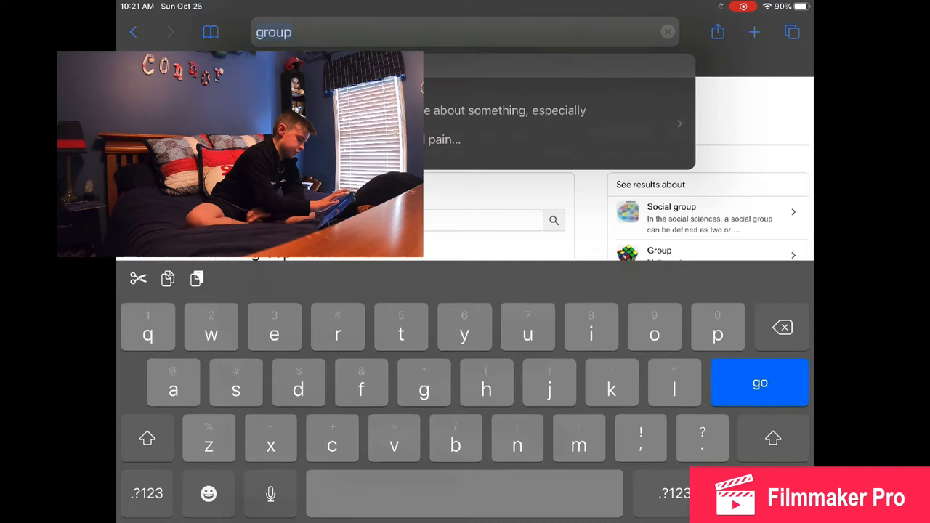
{"action": "type", "text": "of"}
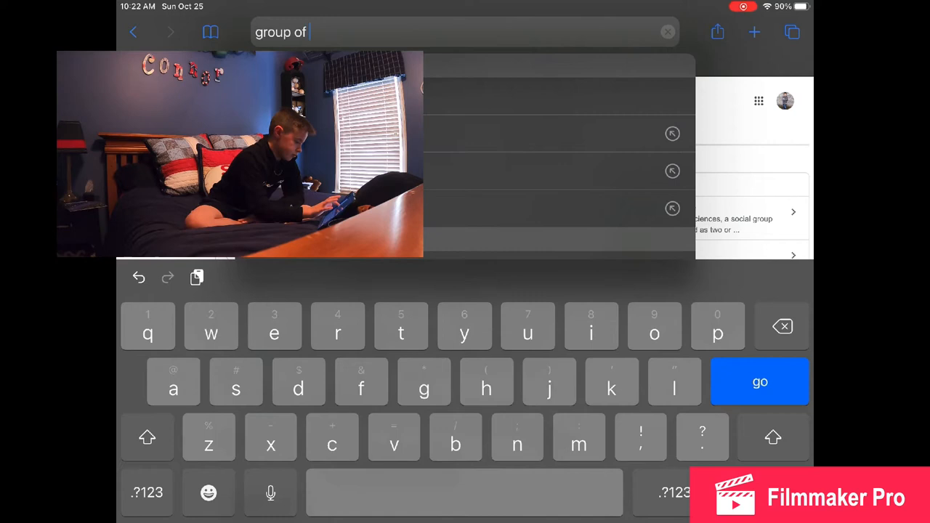
{"action": "left_click", "coordinate": [759, 381]}
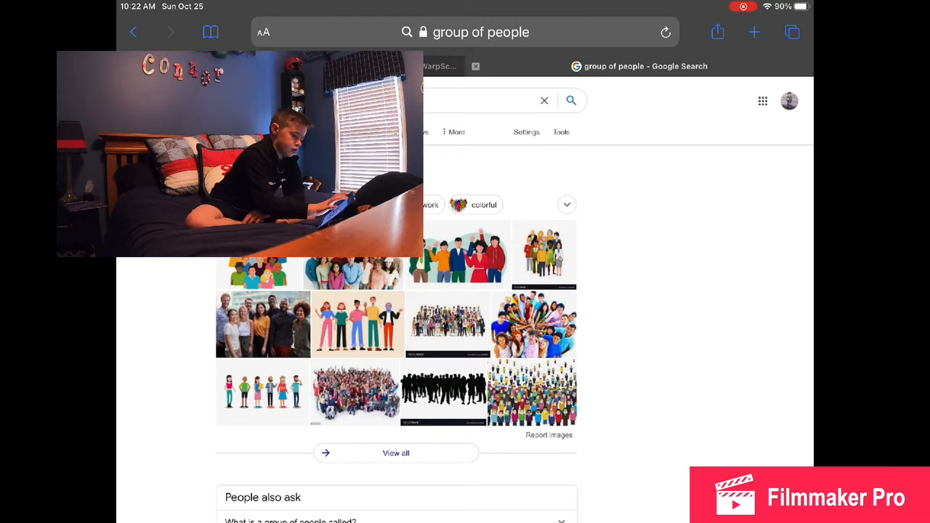
{"action": "left_click", "coordinate": [479, 32]}
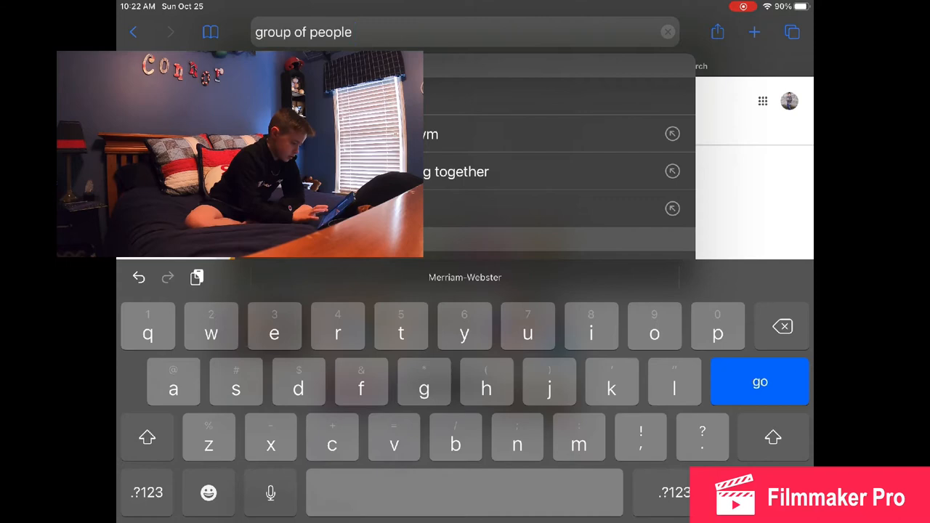
Rerun the group of people search to browse crowd image results.
{"action": "left_click", "coordinate": [759, 381]}
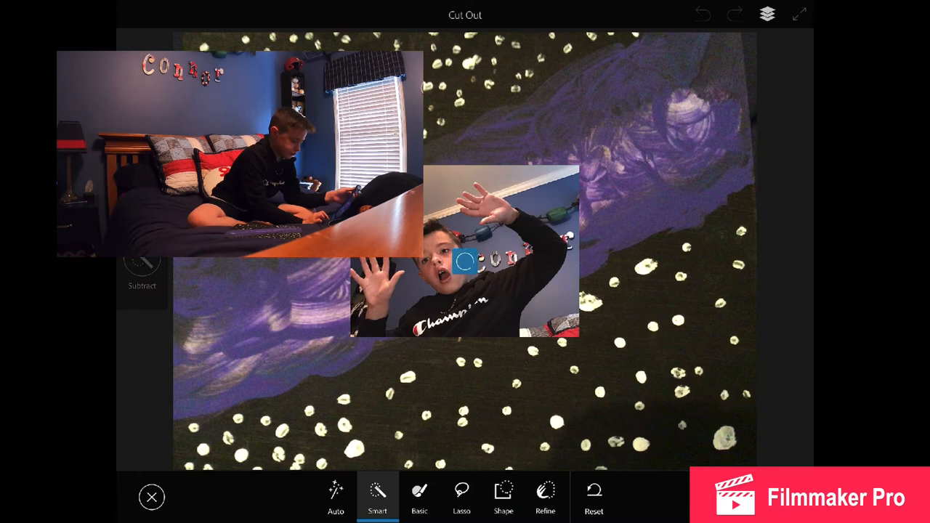
Refine the raised-hands cut-out with Basic and Smart brushes, trimming leftover background.
{"action": "left_click", "coordinate": [418, 496]}
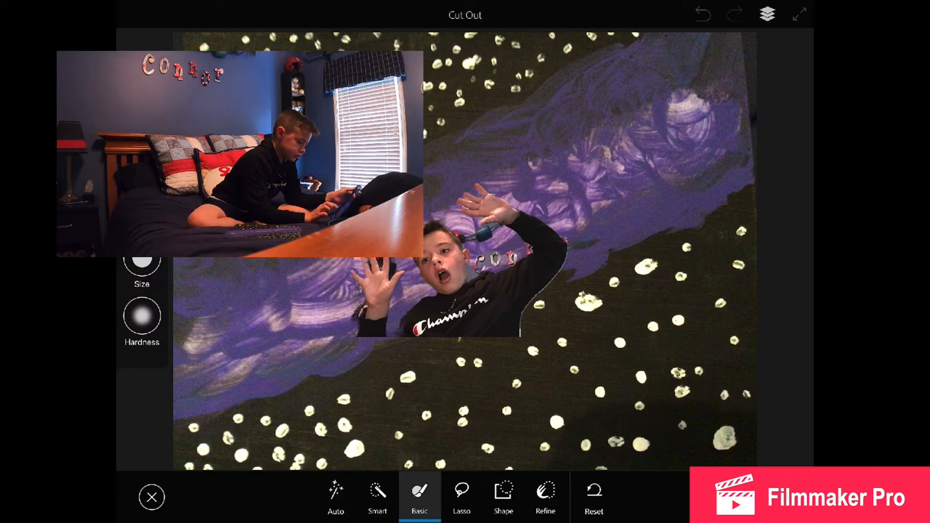
{"action": "left_click", "coordinate": [378, 496]}
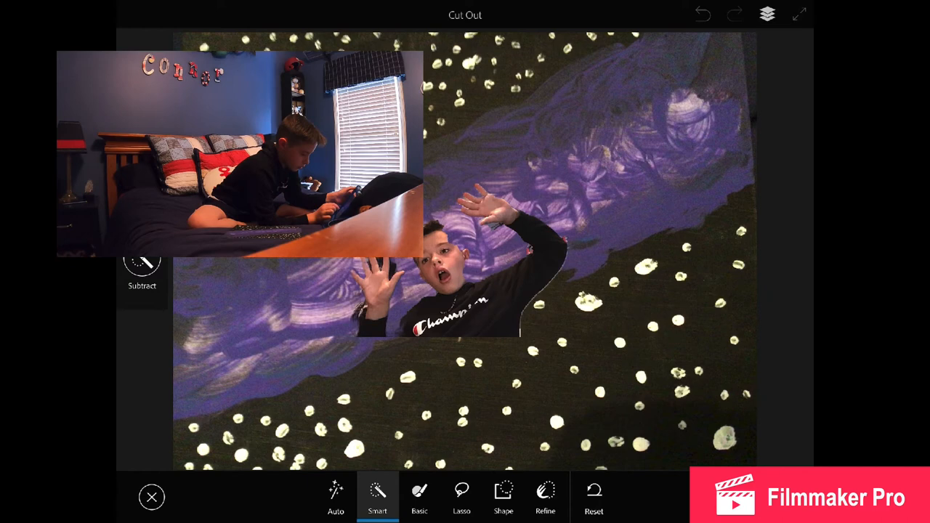
{"action": "left_click", "coordinate": [151, 496]}
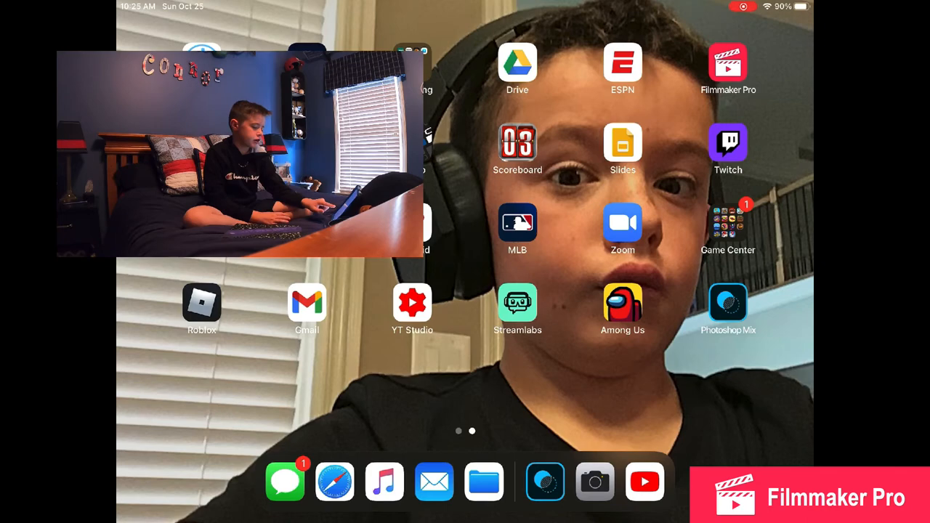
Visit the Among Us lobby, then launch the Camera app for a new photo.
{"action": "left_click", "coordinate": [622, 304]}
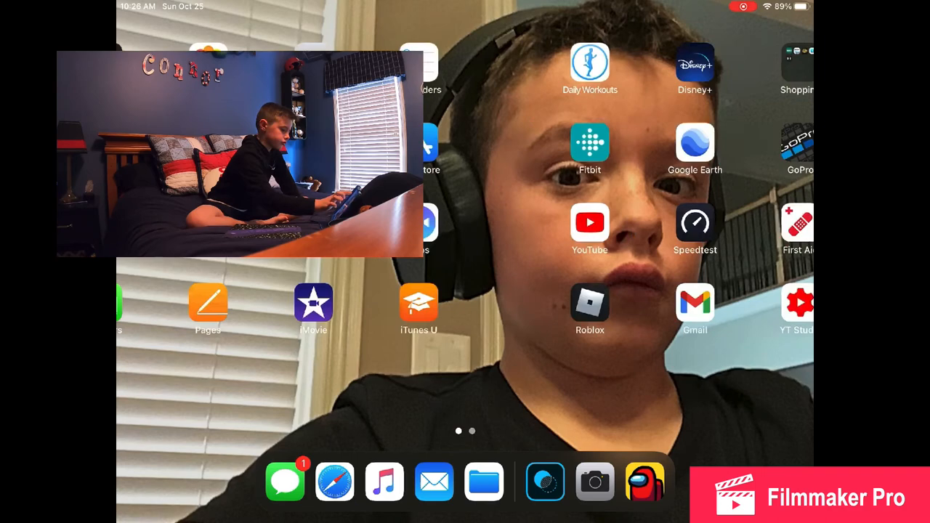
{"action": "left_click", "coordinate": [594, 483]}
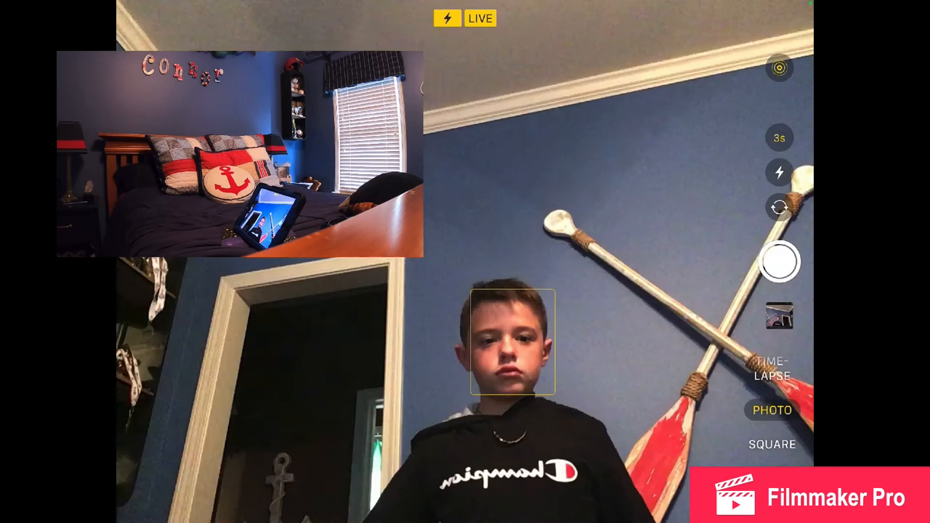
Take the photo of yourself in front of the crossed oars with the volume button.
{"action": "key", "text": "home"}
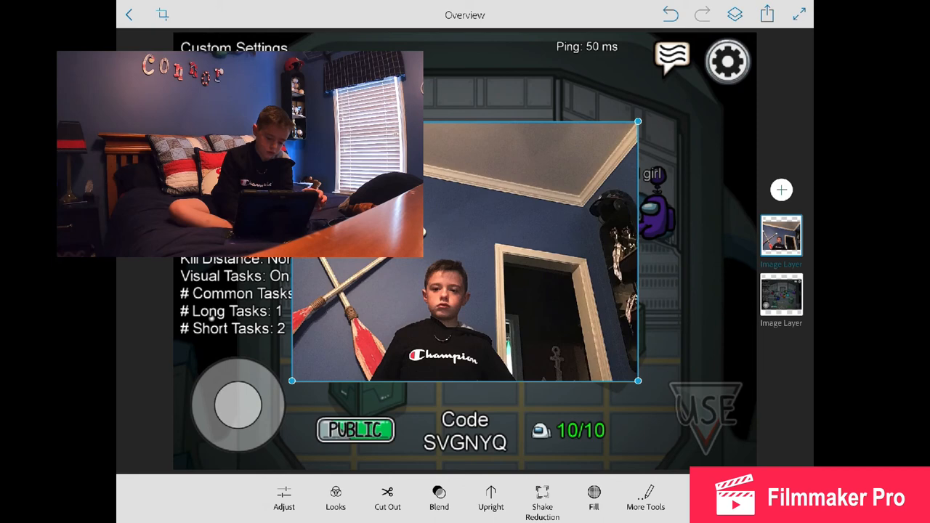
Begin the Smart cut-out on your photo layer so the Among Us lobby shows through.
{"action": "left_click", "coordinate": [386, 497]}
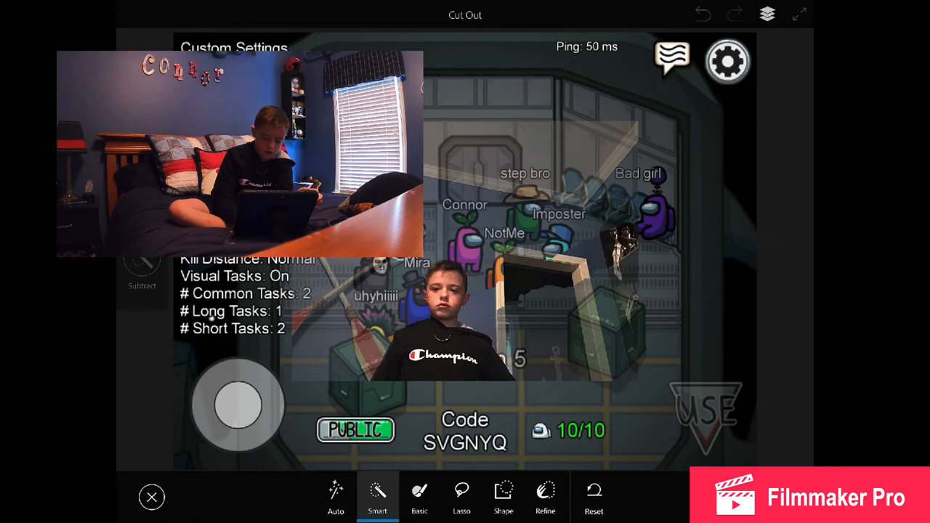